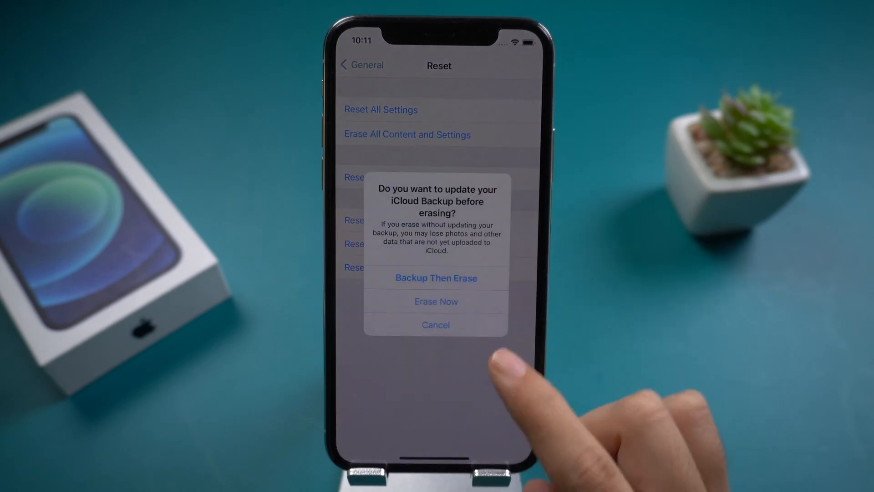
Step: Choose Erase Now so the erase proceeds without updating the iCloud backup, reaching the Apple ID password prompt
left_click(435, 324)
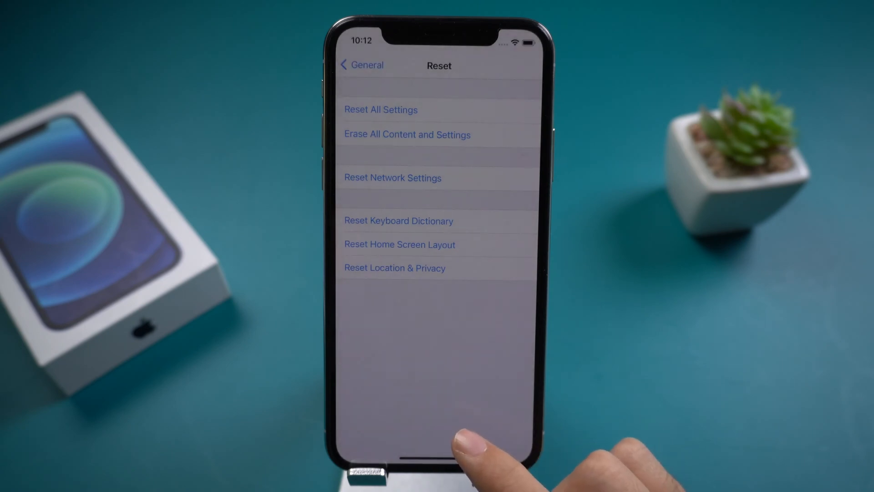
left_click(406, 135)
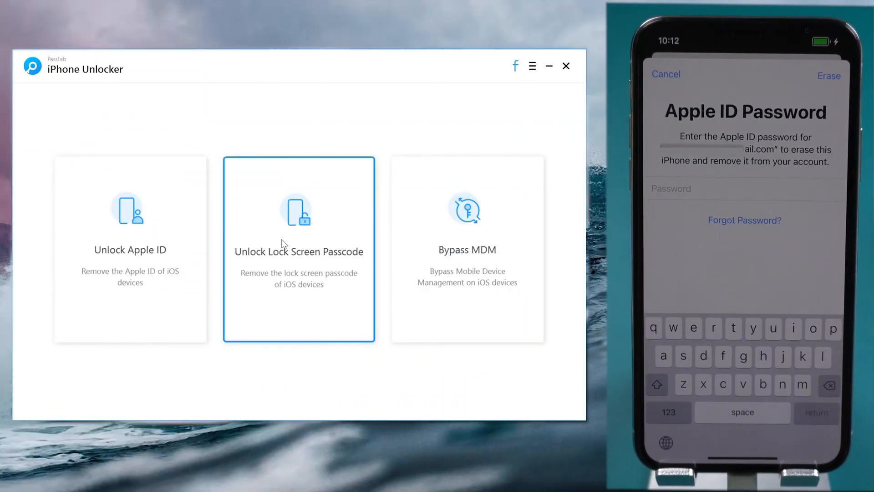
Step: Remove the lock screen passcode using the downloaded iOS 14.2 firmware package
left_click(299, 249)
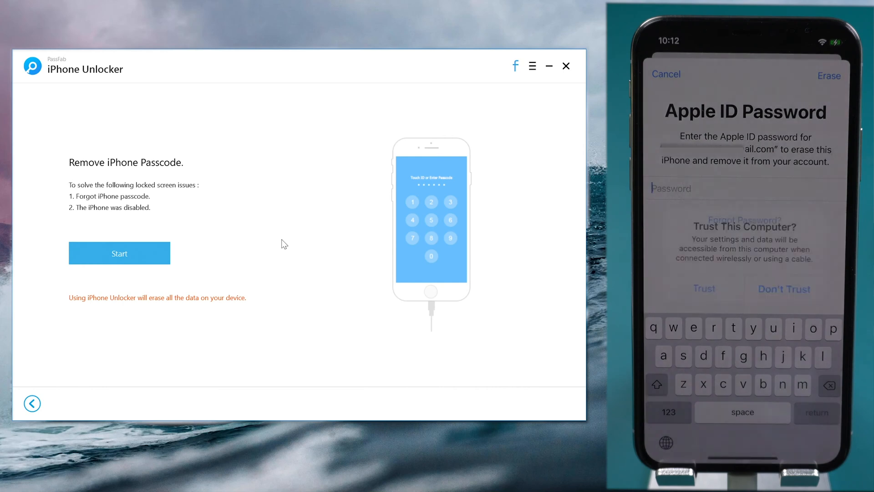
left_click(120, 253)
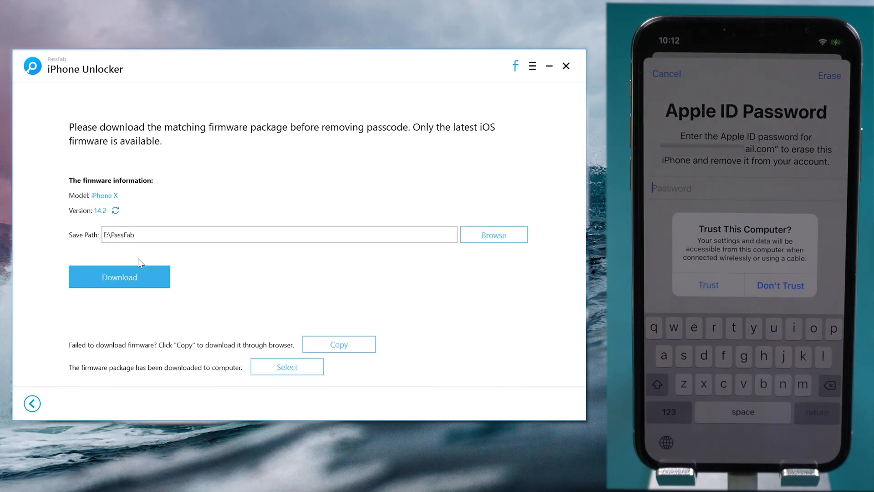
left_click(119, 277)
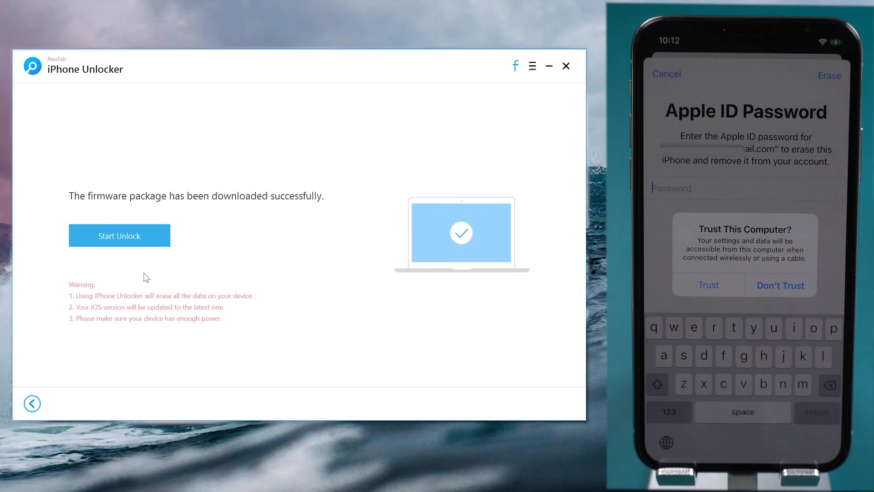
left_click(119, 235)
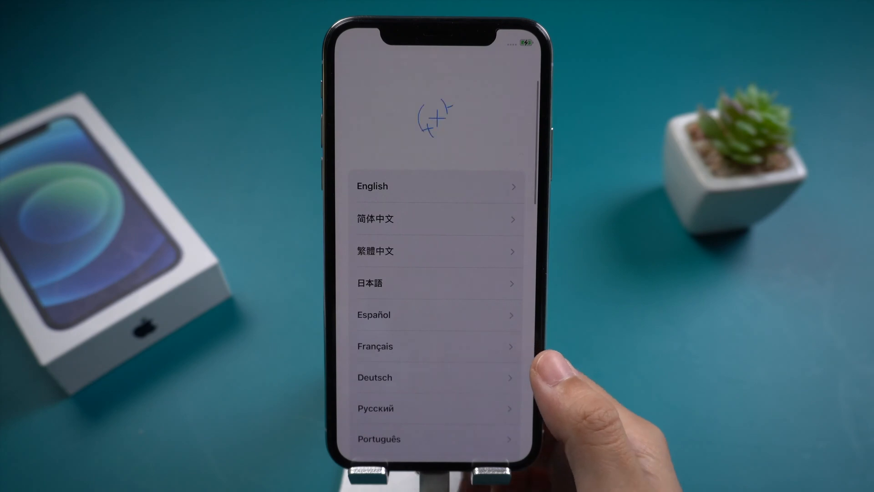
Step: Choose English as the setup language and browse the Country or Region list
left_click(371, 186)
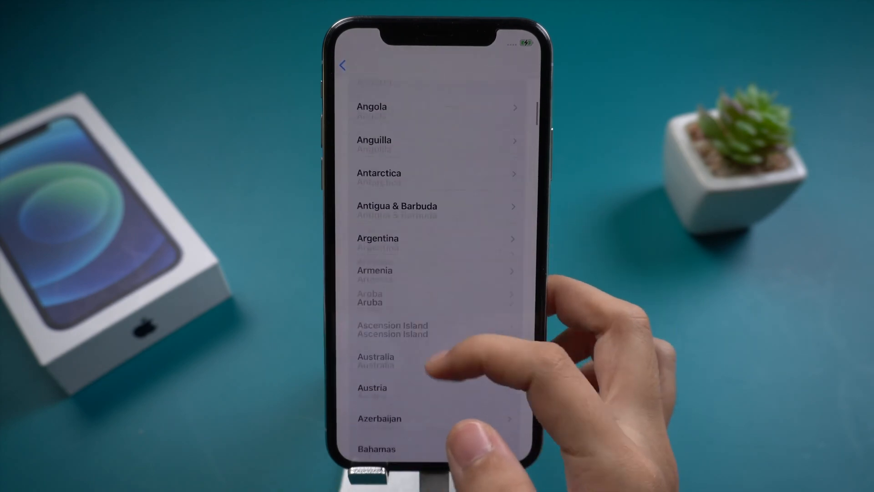
scroll("down", 3)
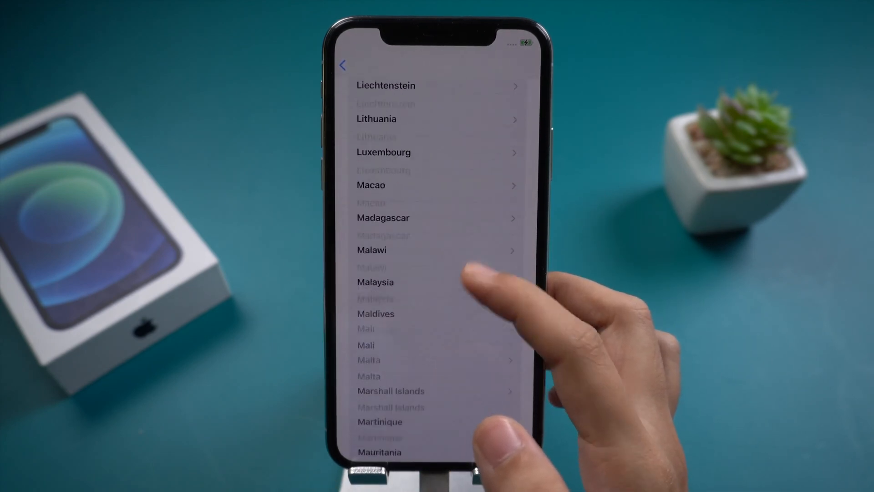
scroll("down", 3)
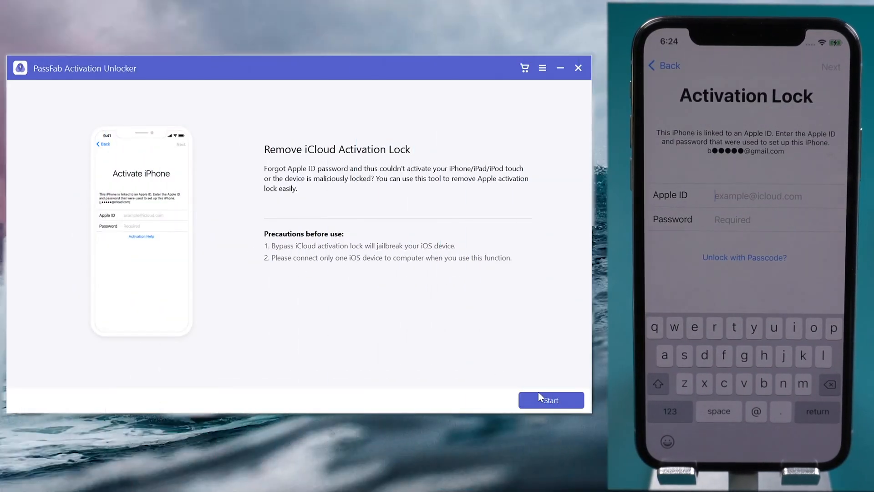
Step: Start the Remove iCloud Activation Lock flow and accept the jailbreak agreement
left_click(550, 399)
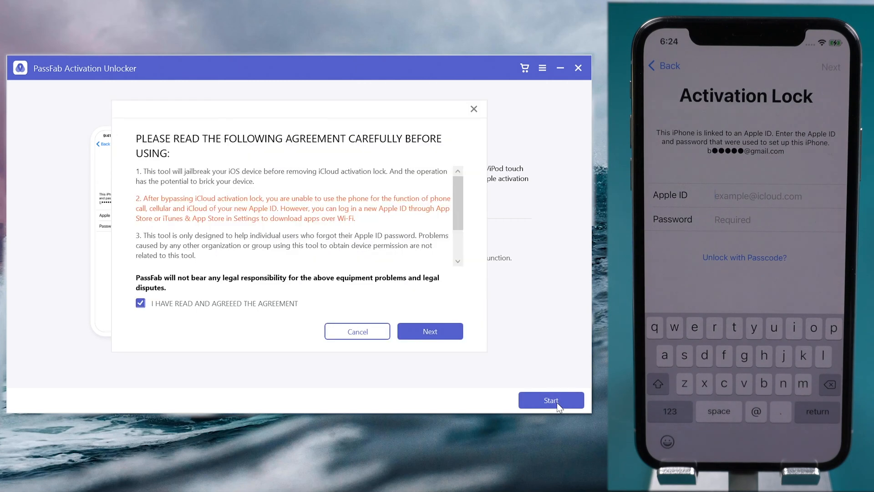
mouse_move(430, 332)
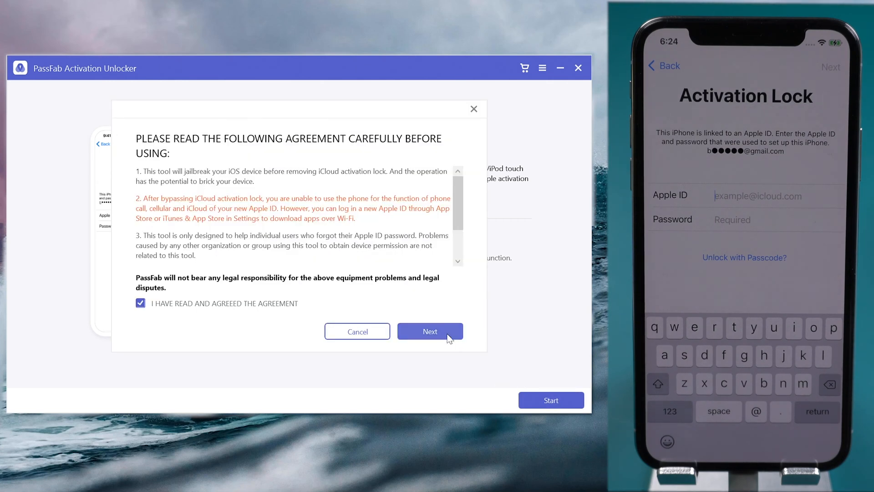
left_click(429, 331)
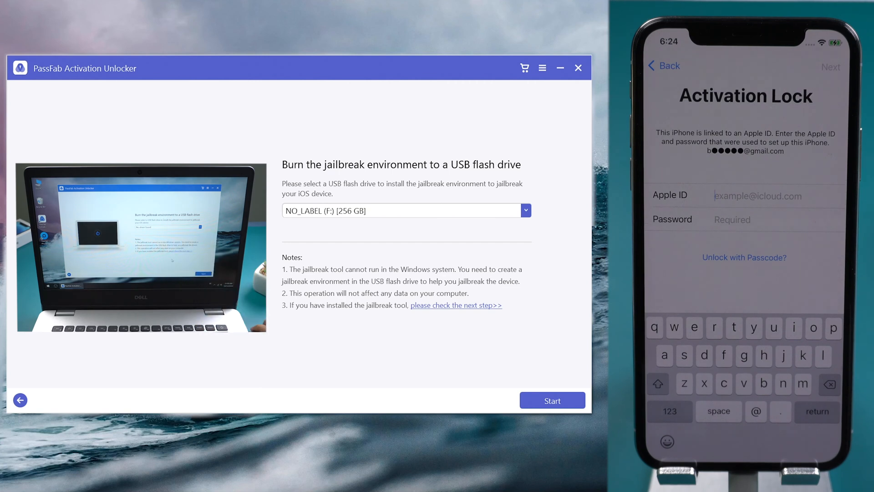
Step: Burn the jailbreak environment to the NO_LABEL (F:) drive, confirming its erase, and view tutorial Step 2
left_click(552, 401)
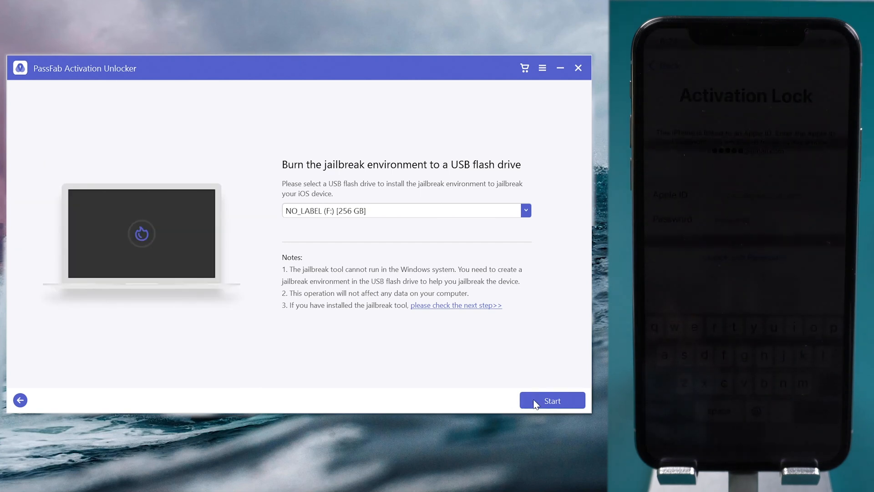
left_click(552, 400)
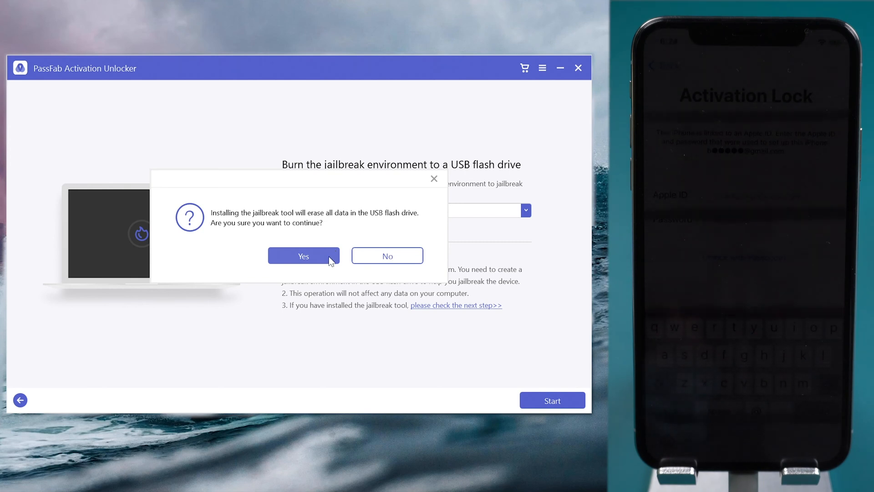
left_click(303, 255)
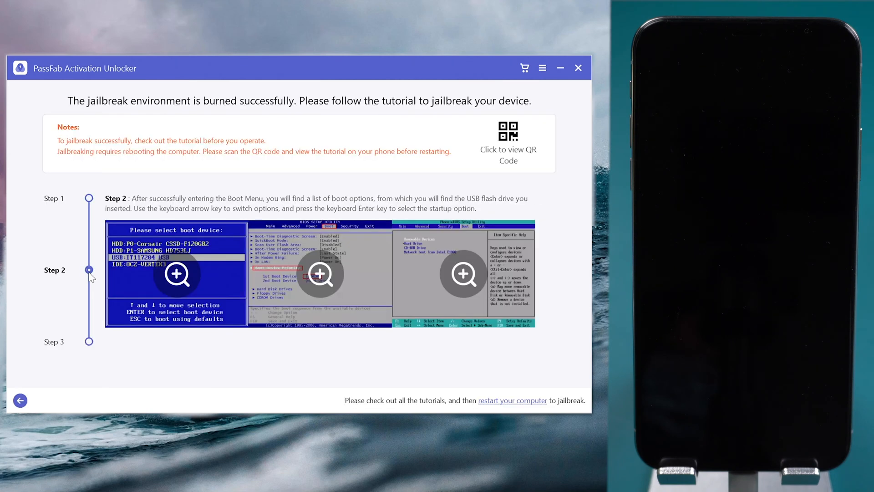
left_click(90, 342)
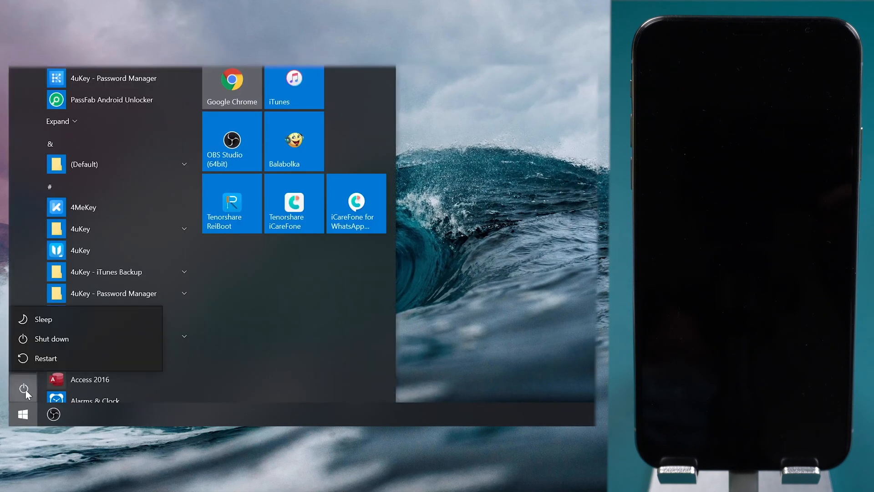
Step: Restart the computer from the Start menu power options
left_click(47, 358)
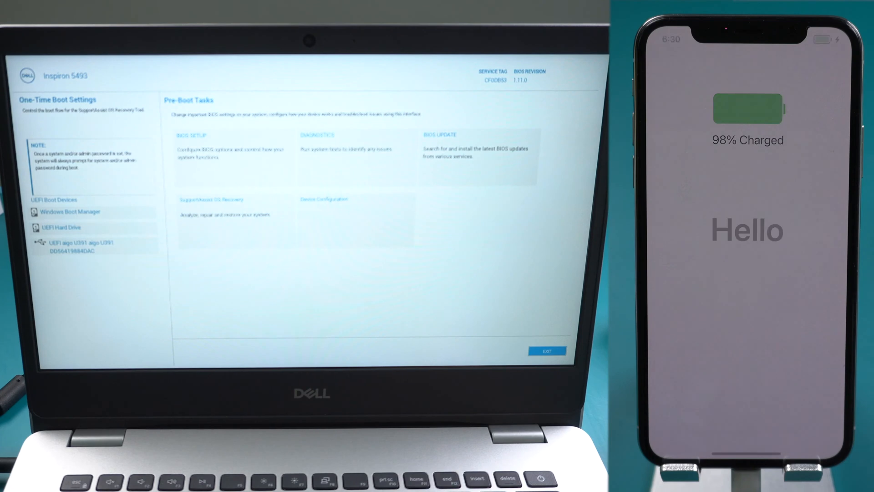
Step: Boot from the UEFI USB device and run checkra1n to jailbreak the connected iPhone
left_click(93, 247)
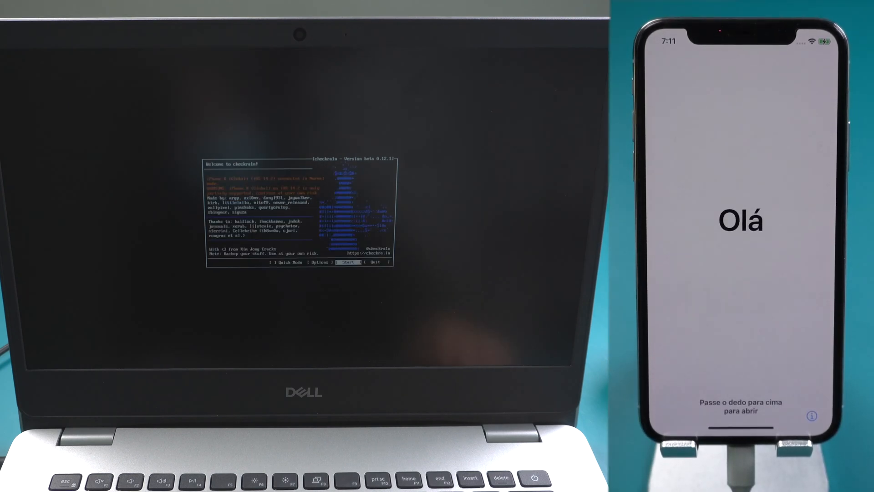
left_click(344, 262)
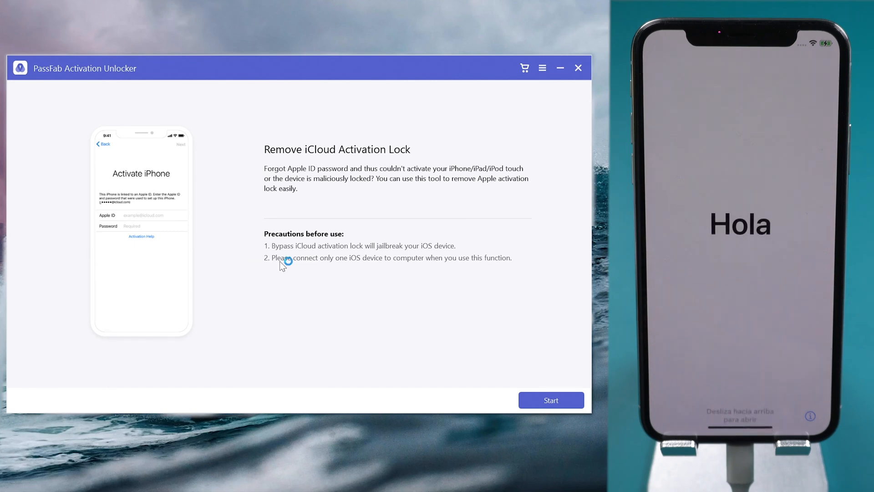
Step: Confirm the iPhone X details, remove the iCloud activation lock and finish, leaving the Hello screen
left_click(550, 400)
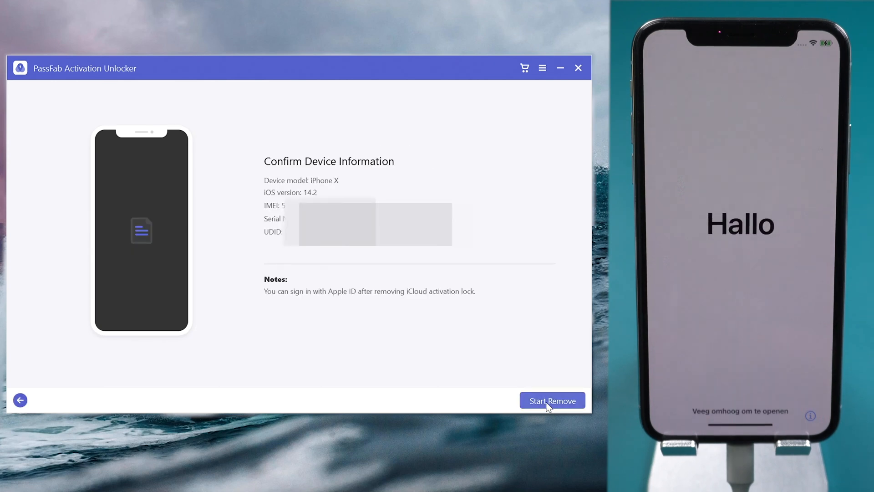
left_click(551, 400)
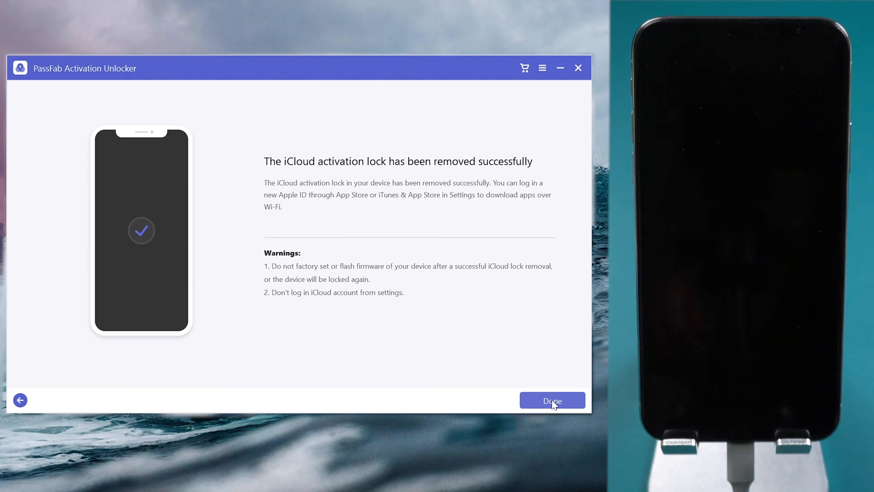
left_click(551, 400)
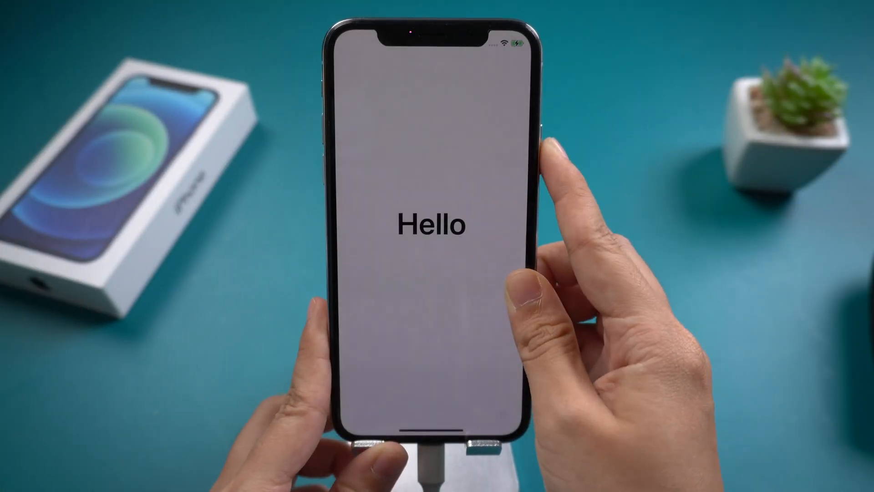